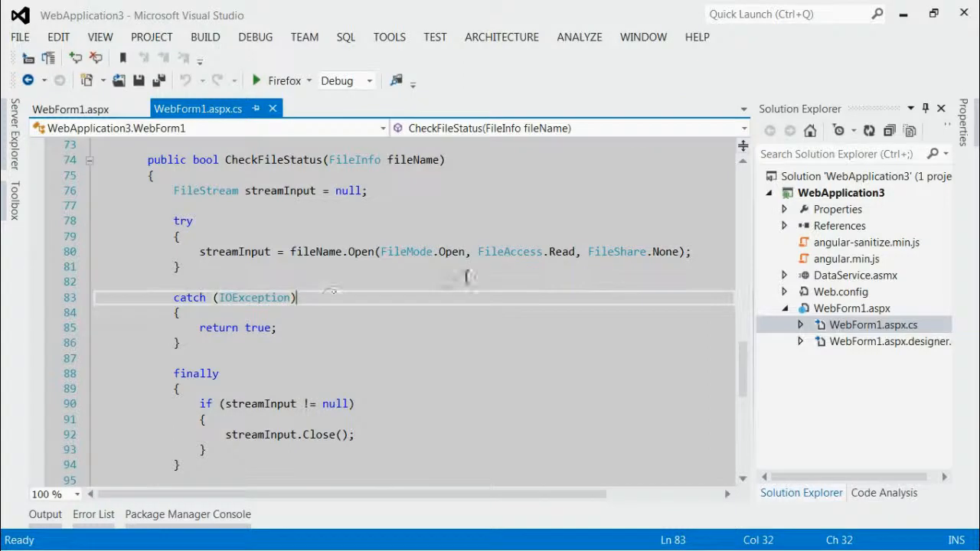
pyautogui.moveTo(205, 160)
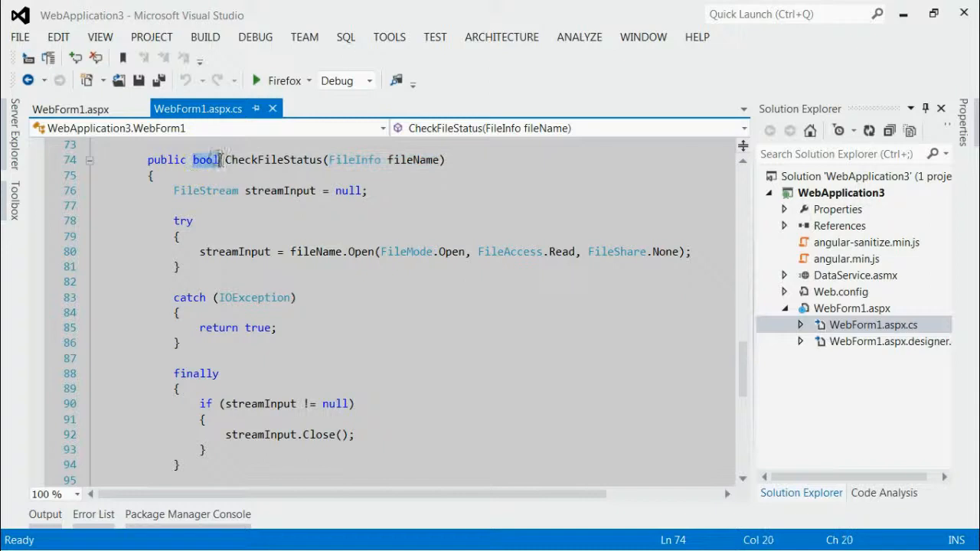
pyautogui.moveTo(205, 189)
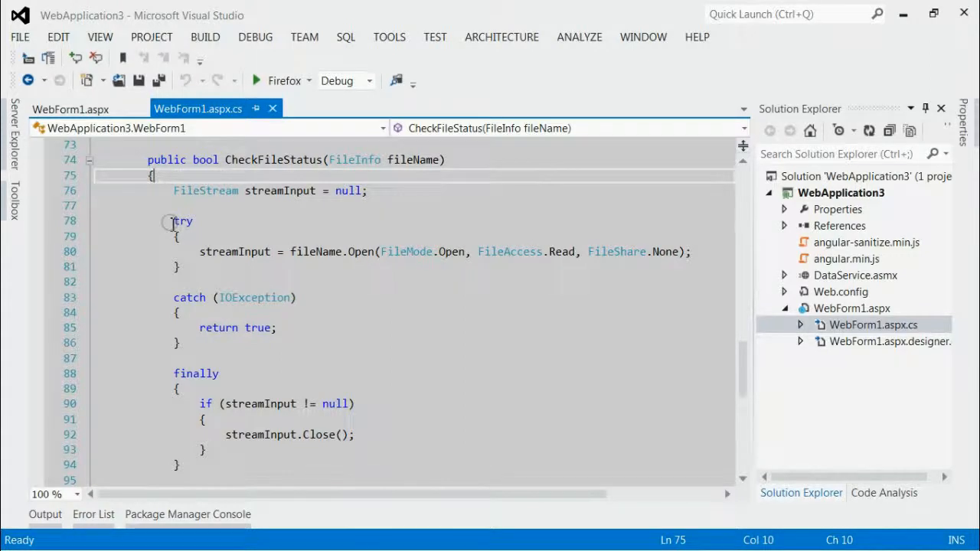
pyautogui.moveTo(172, 220); pyautogui.dragTo(180, 343)
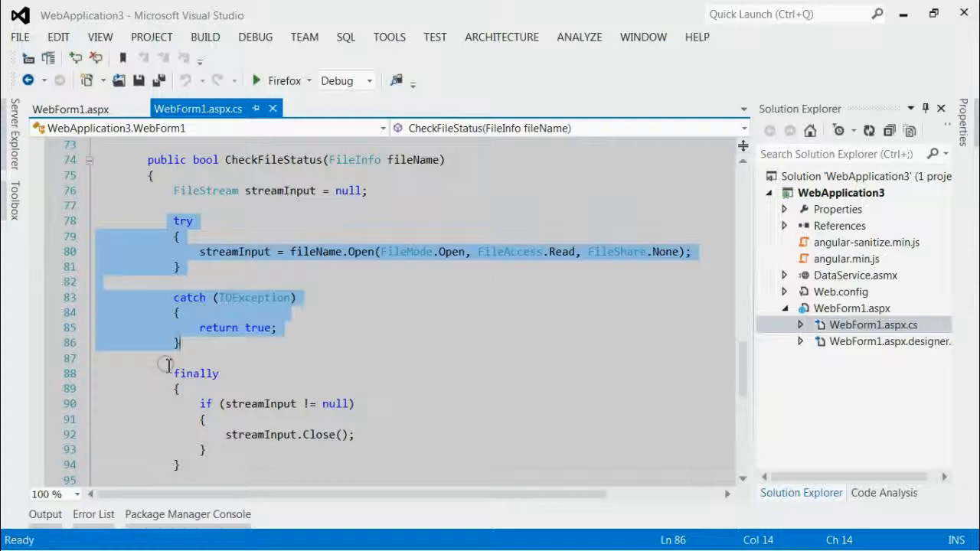
pyautogui.click(314, 251)
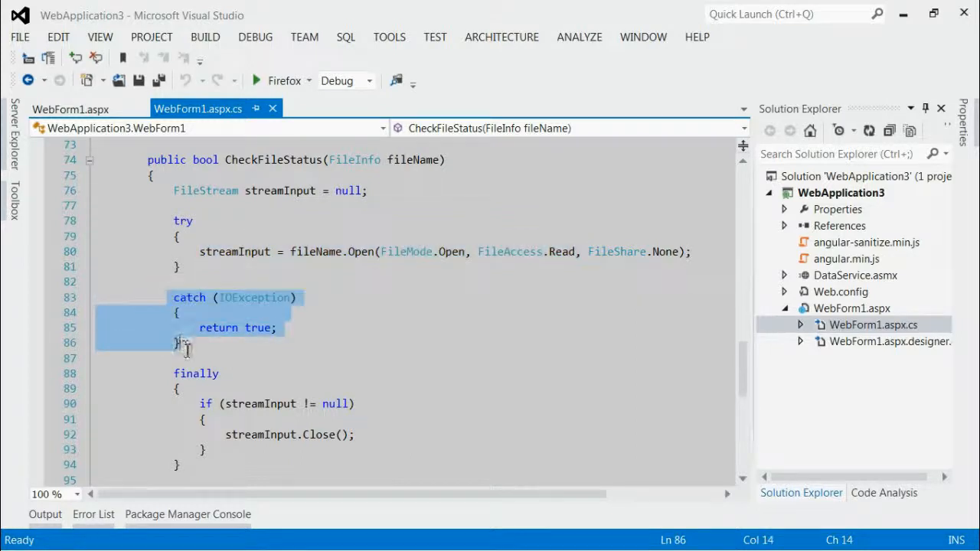
pyautogui.click(278, 327)
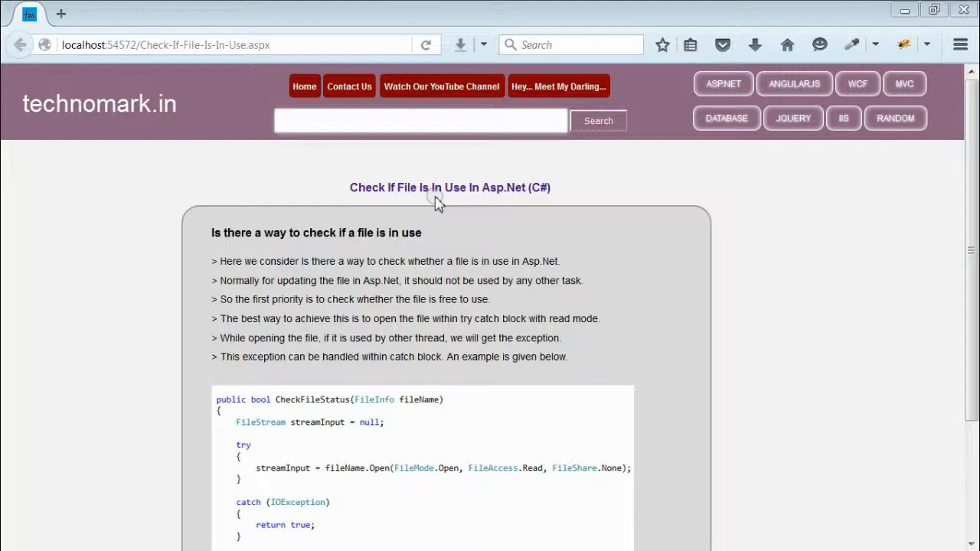
pyautogui.moveTo(172, 123)
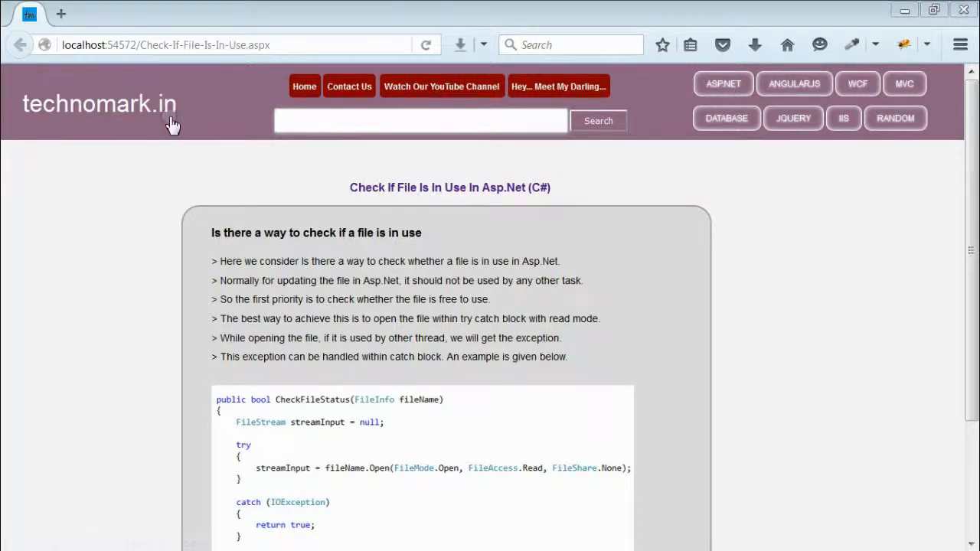